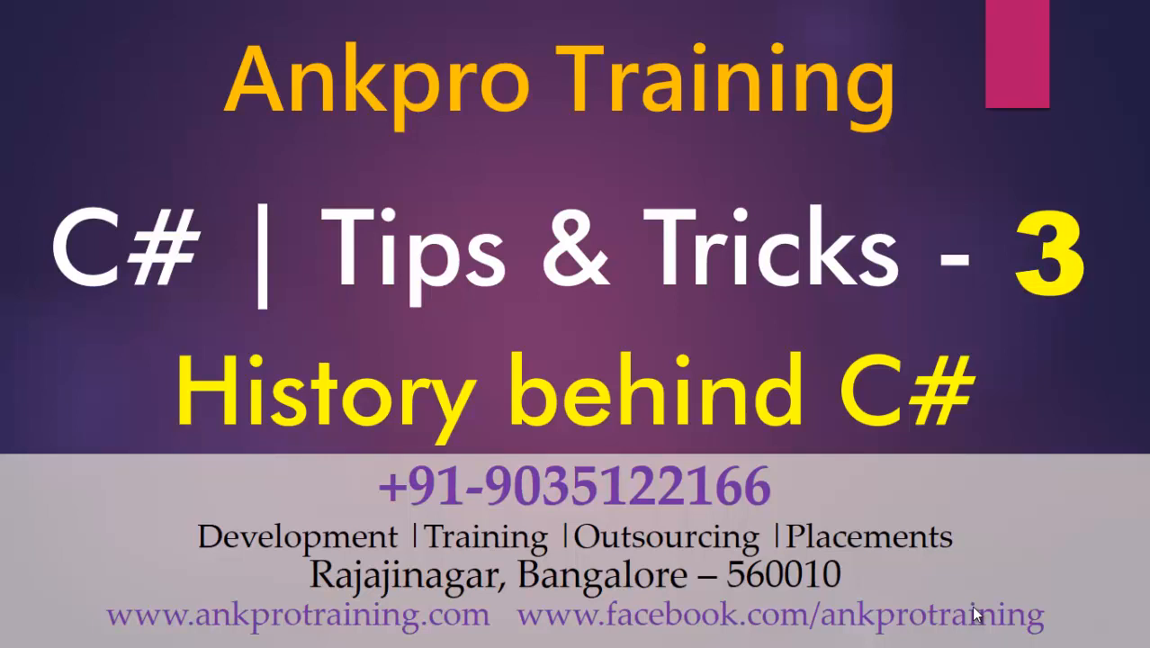
Step: Advance the slideshow from the title slide to the 'What is C#?' slide
key("Right")
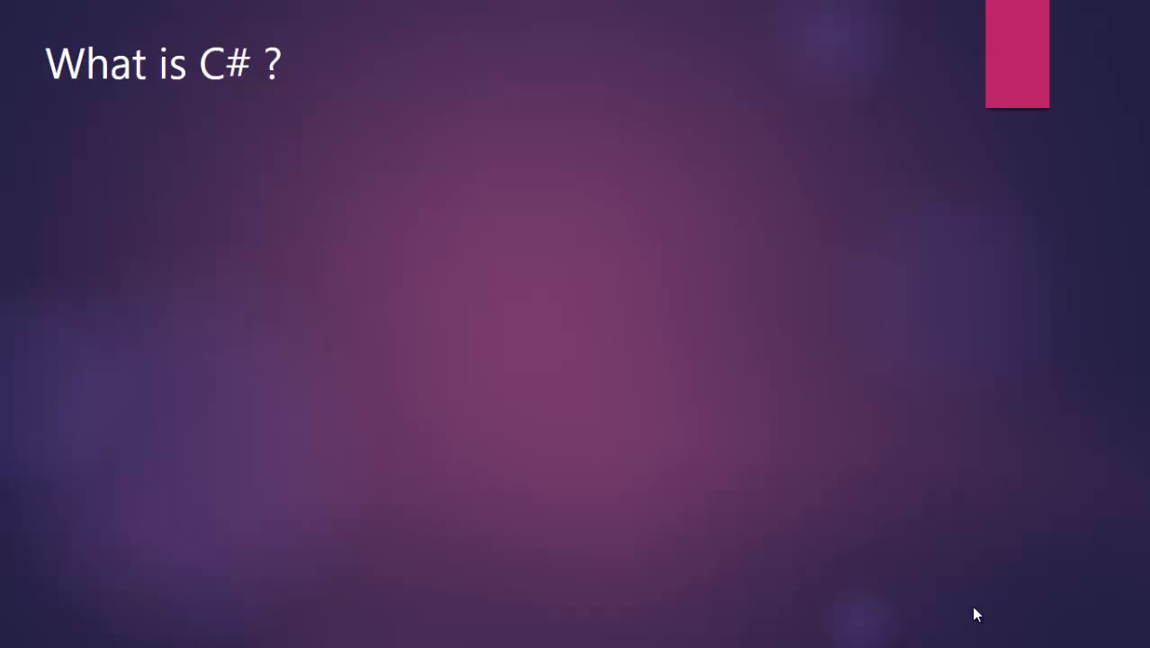